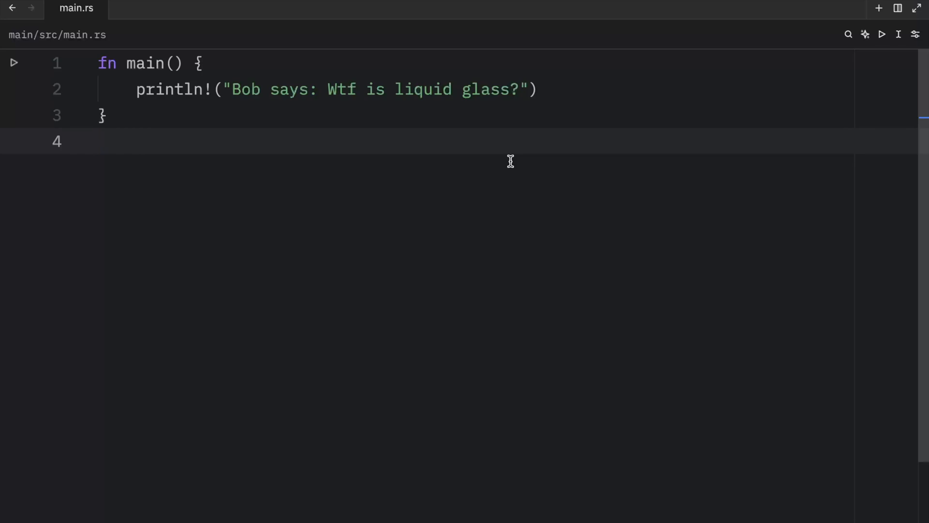
mouse_move(491, 120)
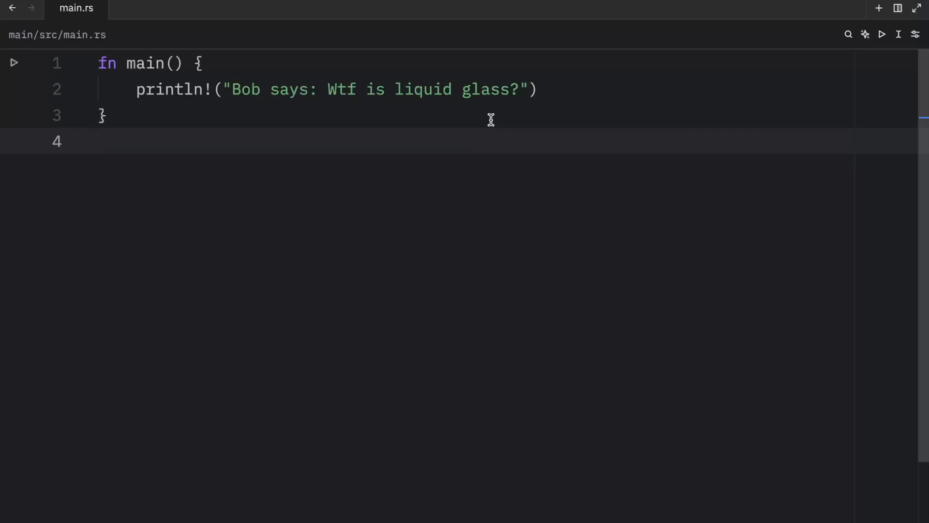
- Write enum Option<T> { None, Some(T) } below main and select the whole block
click(99, 141)
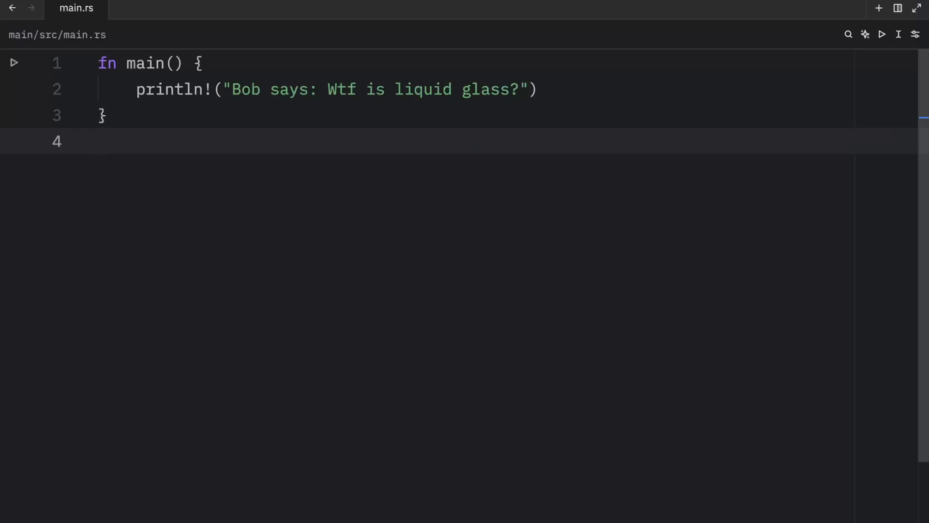
text(enum Opt)
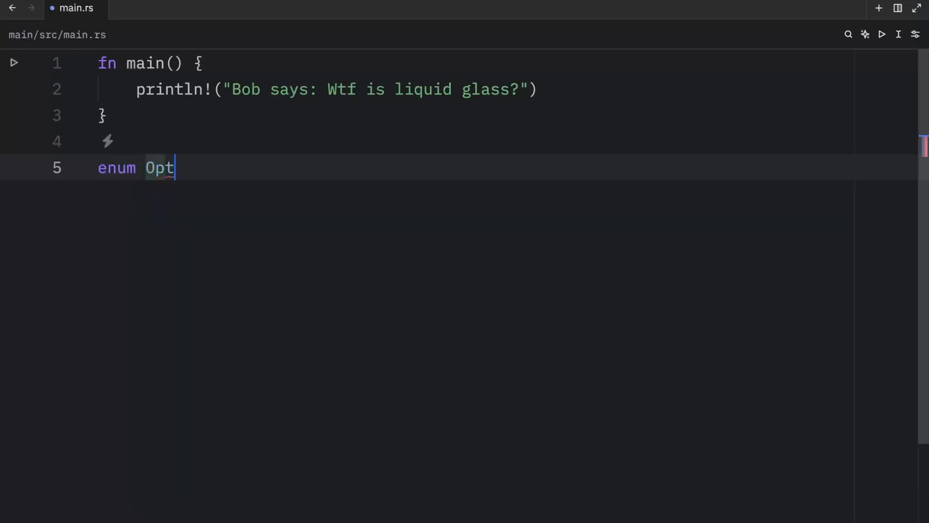
text(ion<T>)
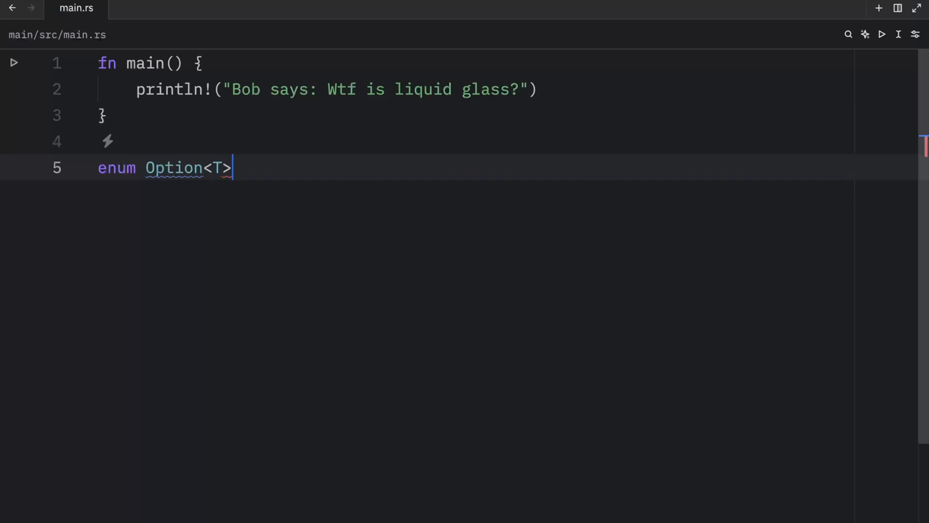
text({)
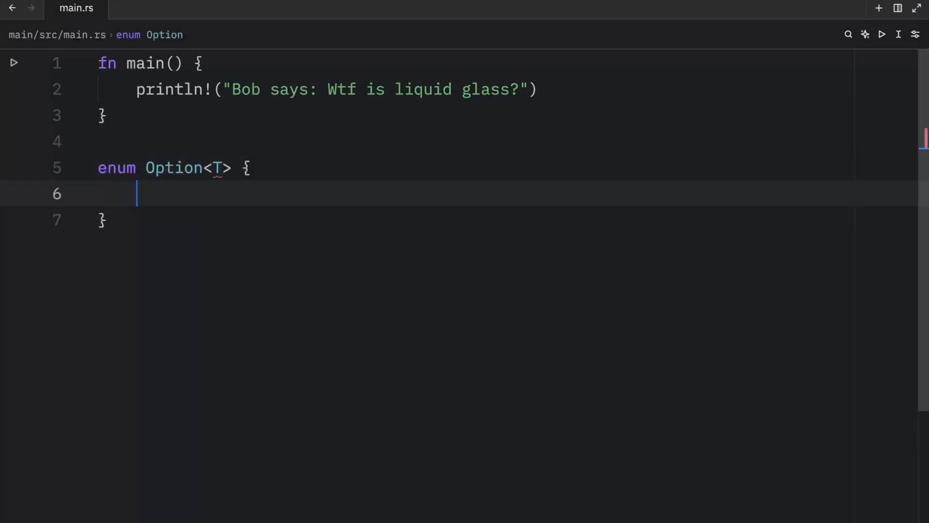
text(None,)
text(Some(T),)
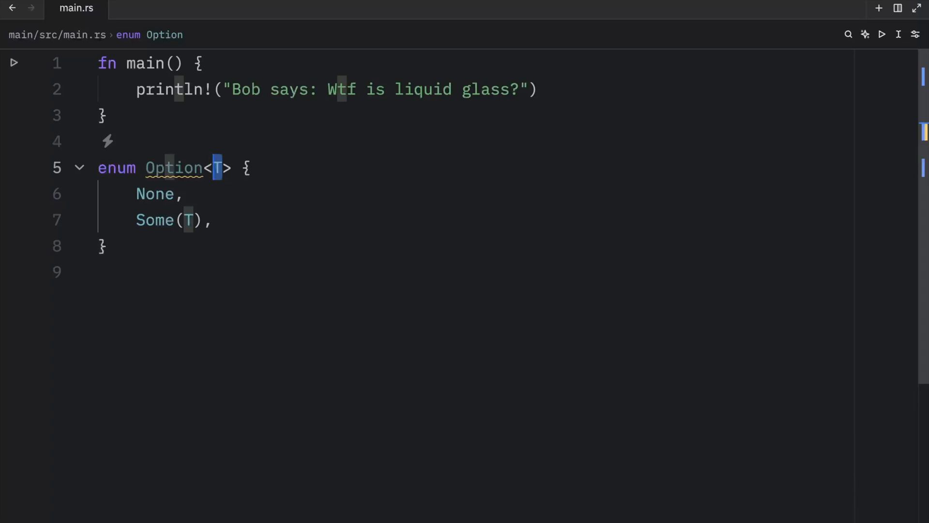
drag(99, 168, 105, 247)
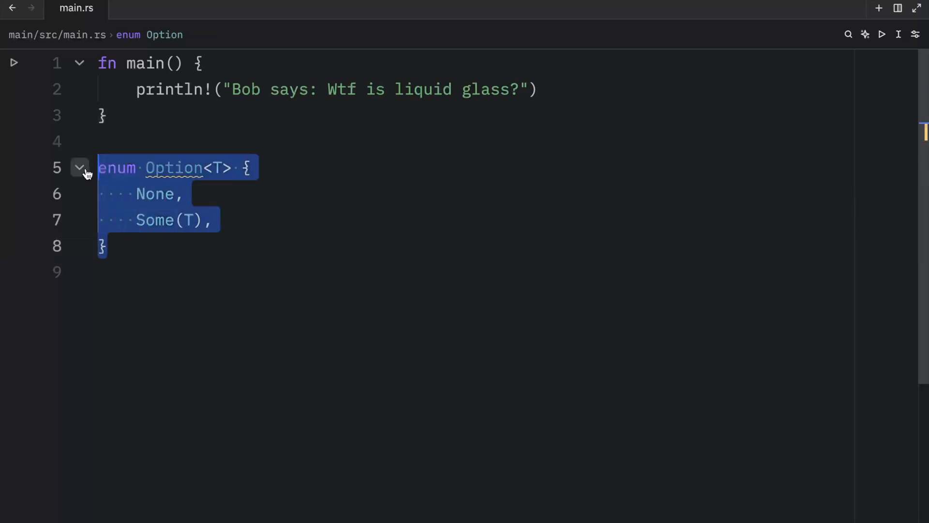
- Delete the enum and bind some_user = Some("Bob") and some_number = Some(10) in main
key(Delete)
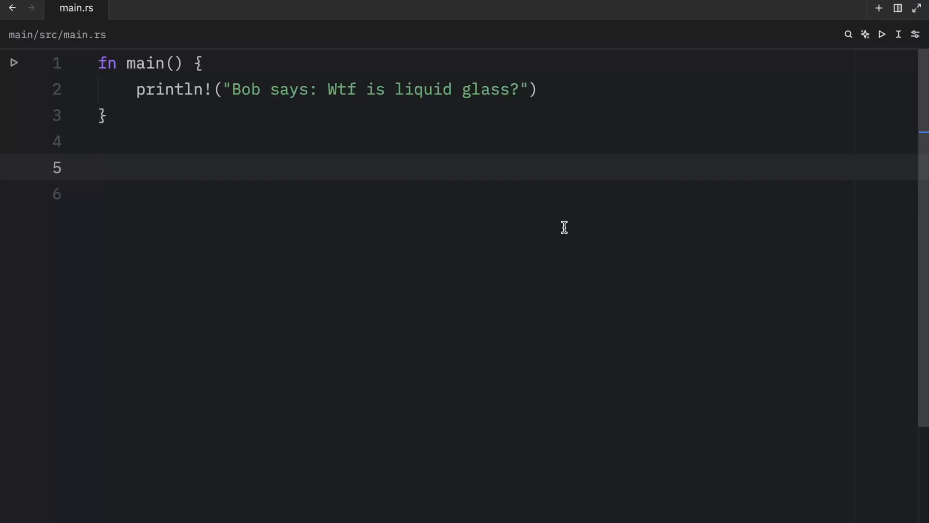
text(let some)
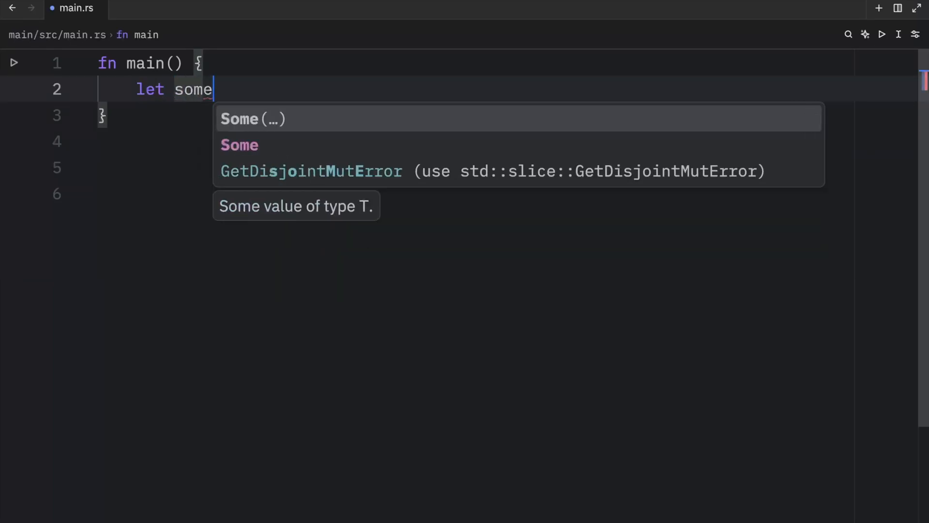
text(_user = Some("Bob");)
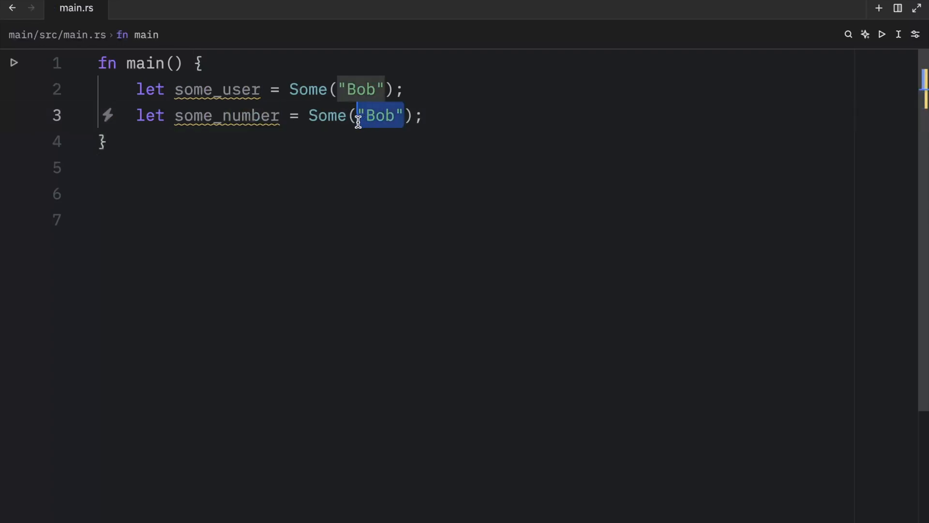
text(10)
text(let)
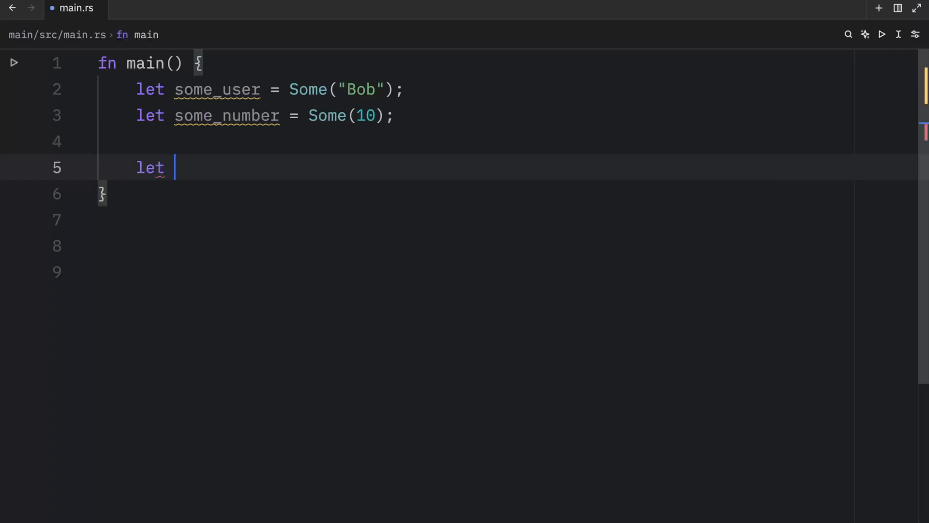
- Declare user_selected: Option<&str> = None, try Some("Bob"), then leave it as plain &str = None
text(user_selecte)
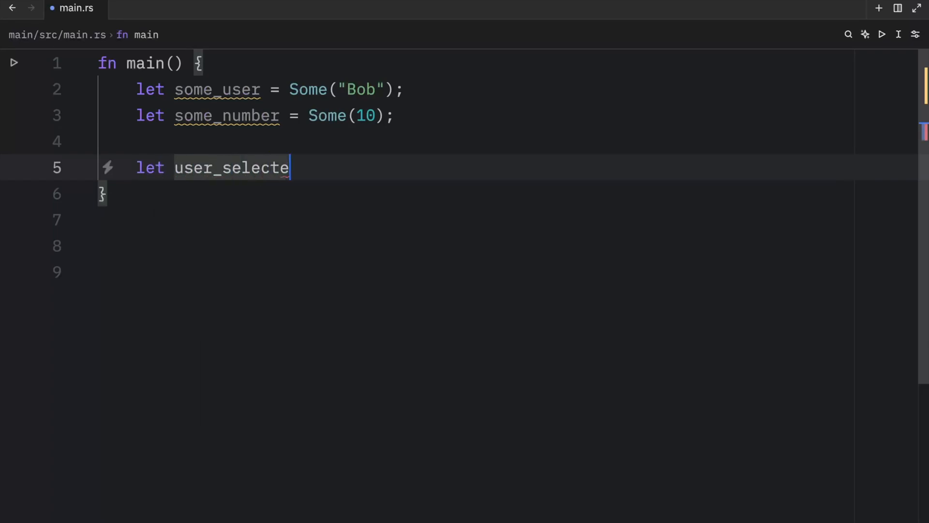
text(d: Option<>)
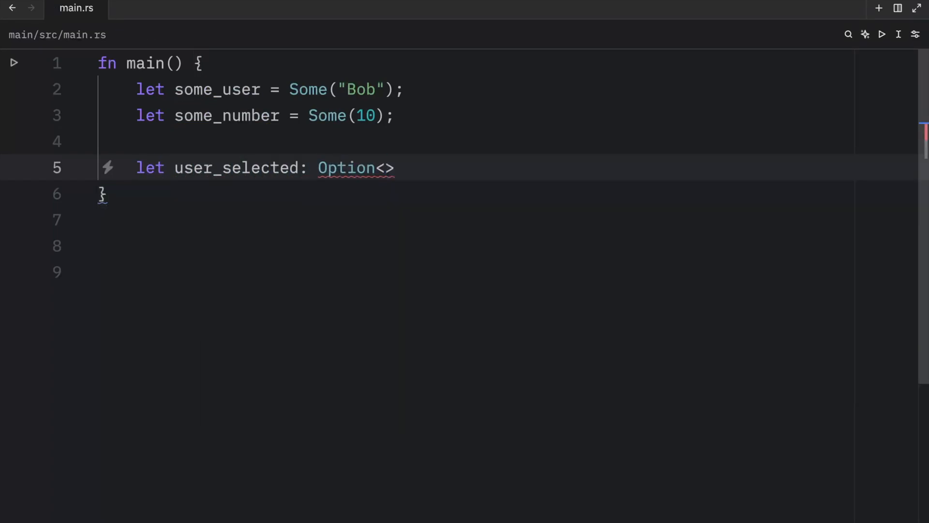
text(&str)
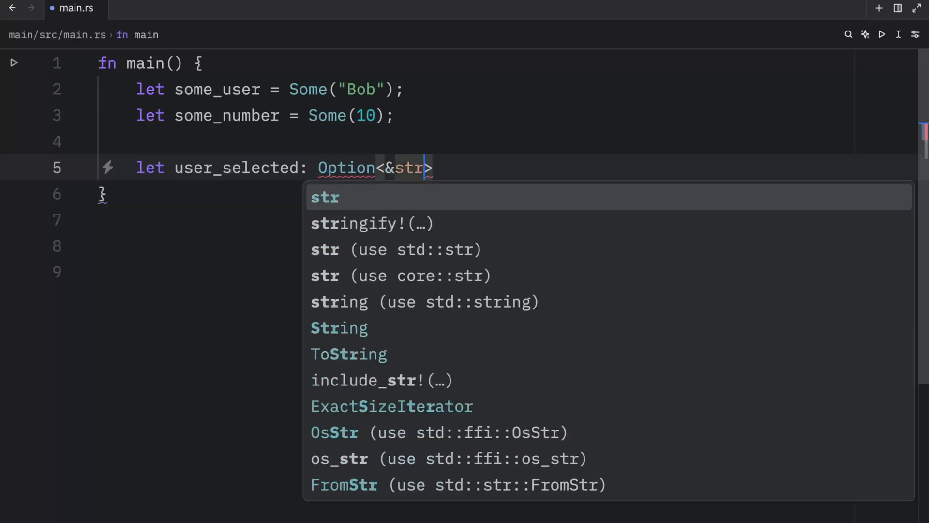
text(= None;)
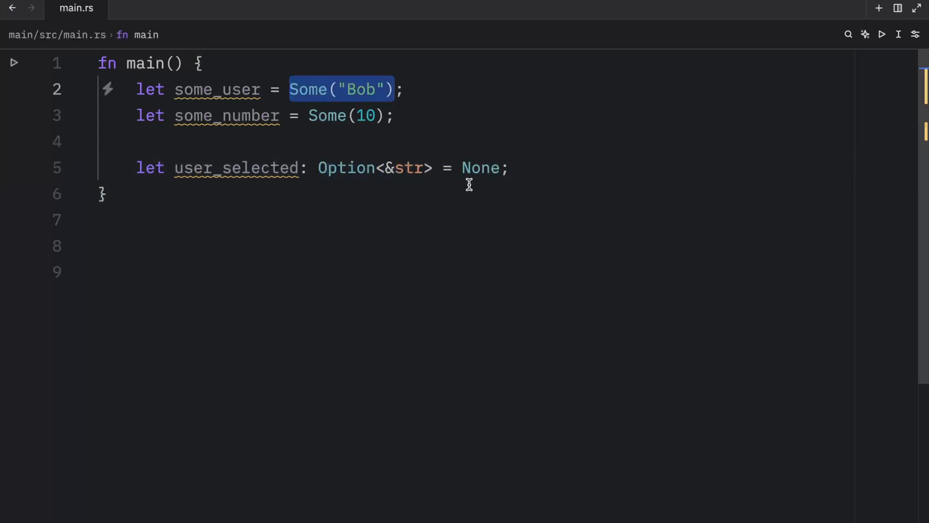
text(Some("Bob"))
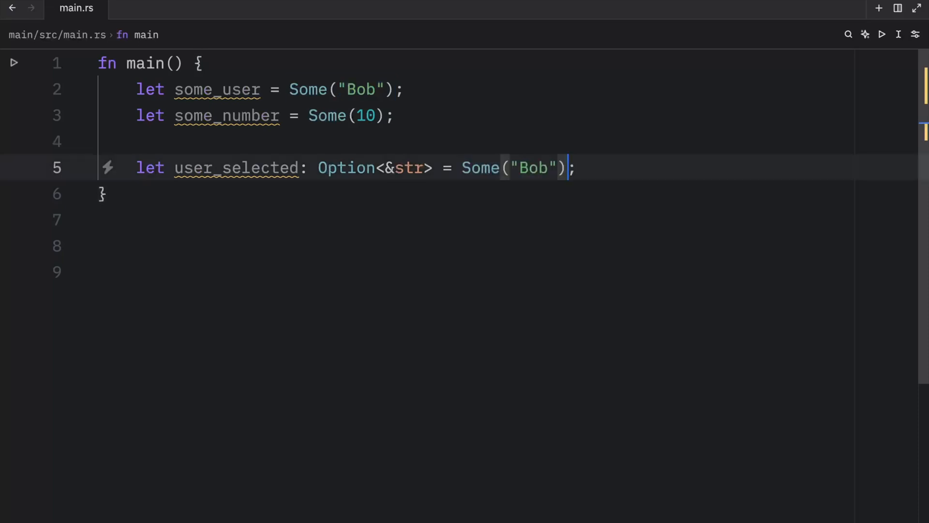
text(None)
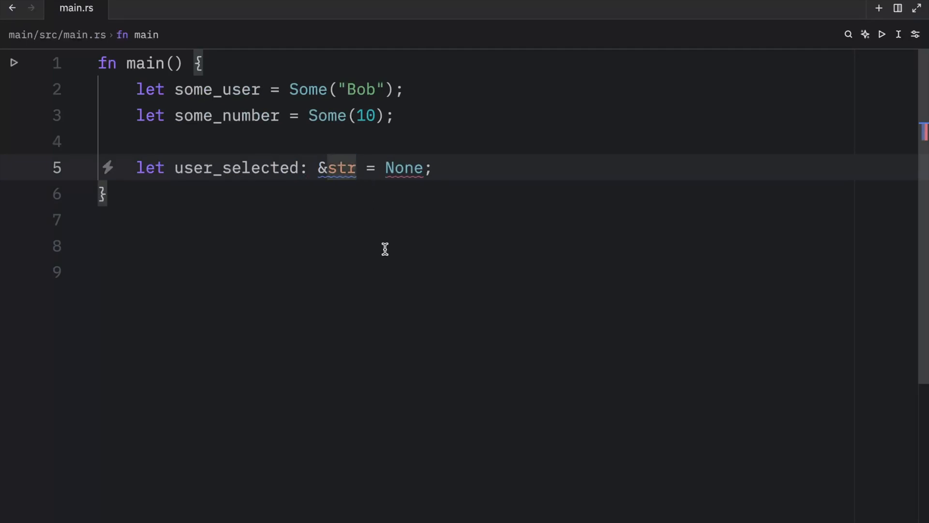
- Restore the Option wrapper, swap None for "Bob" on user_selected, then clear main for a new let
text(>)
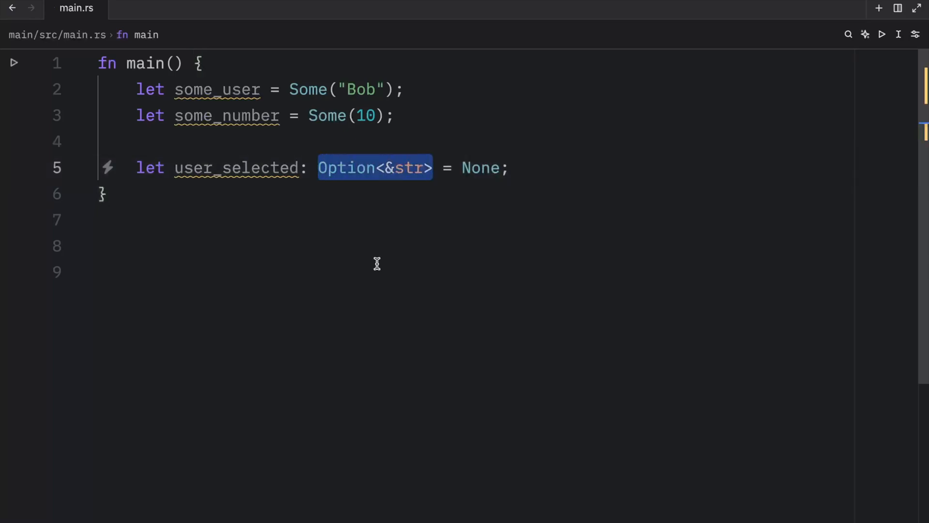
double_click(481, 167)
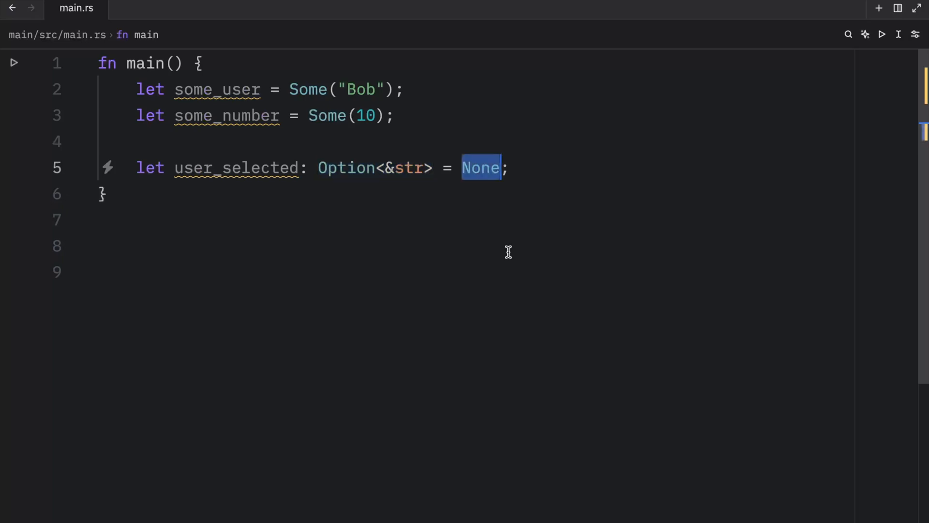
text("Bob")
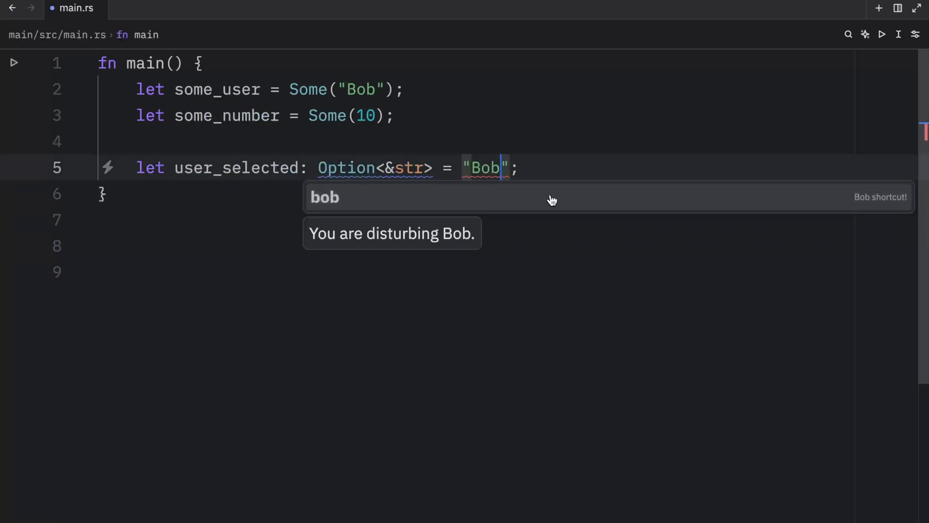
double_click(485, 167)
text(let)
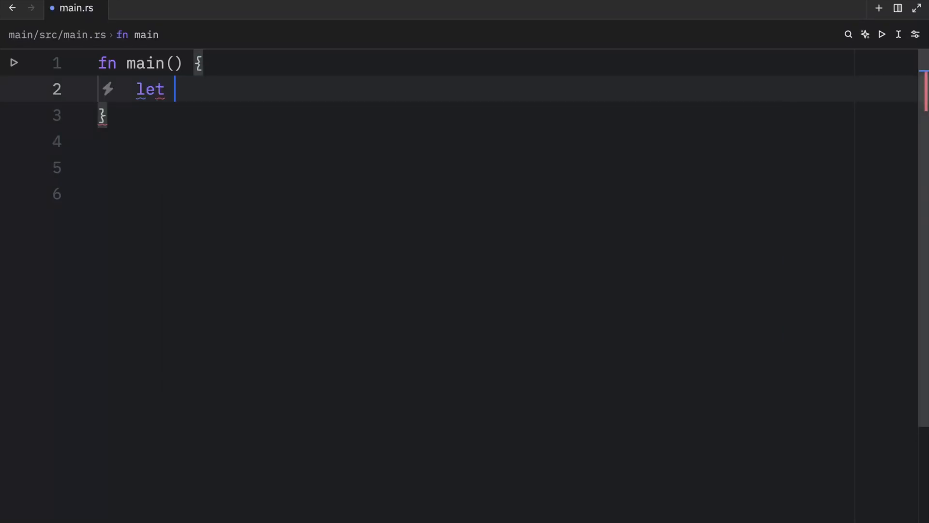
- Define a: u8 = 10, b: Option<u8> = Some(20), and sum = a + b in main
text(a: u8 = 10;)
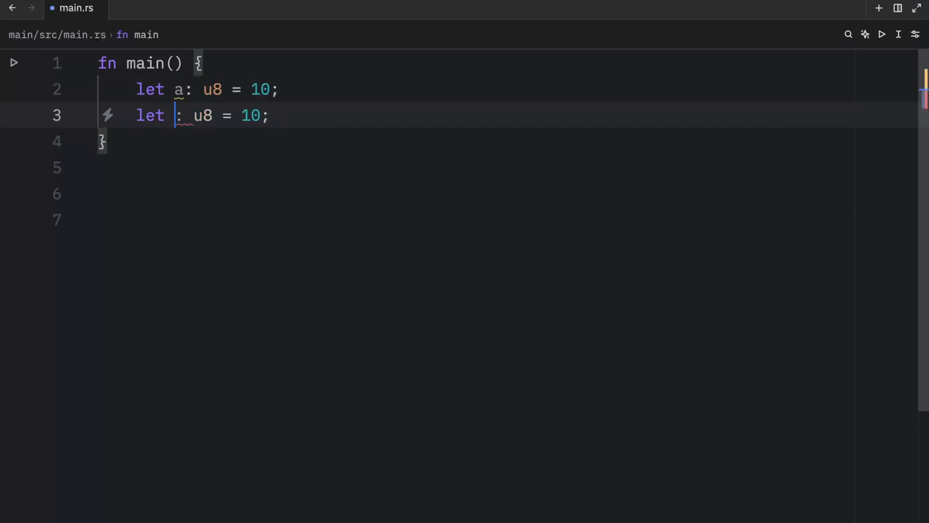
text(b: Option<u8>)
text(let)
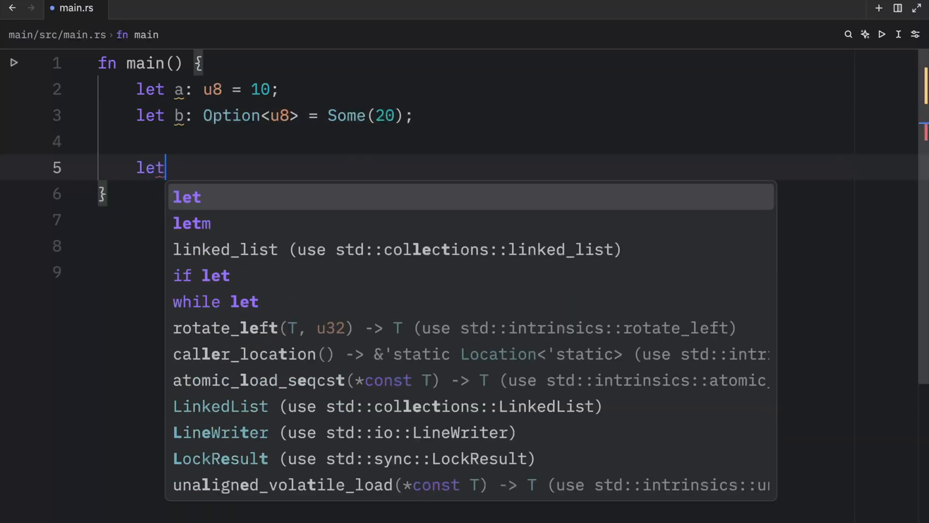
text(sum)
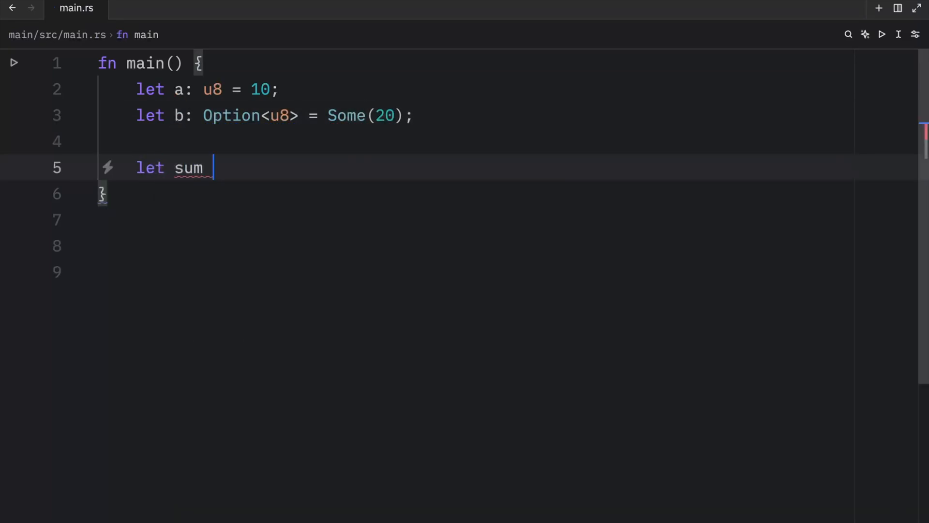
text(= a+)
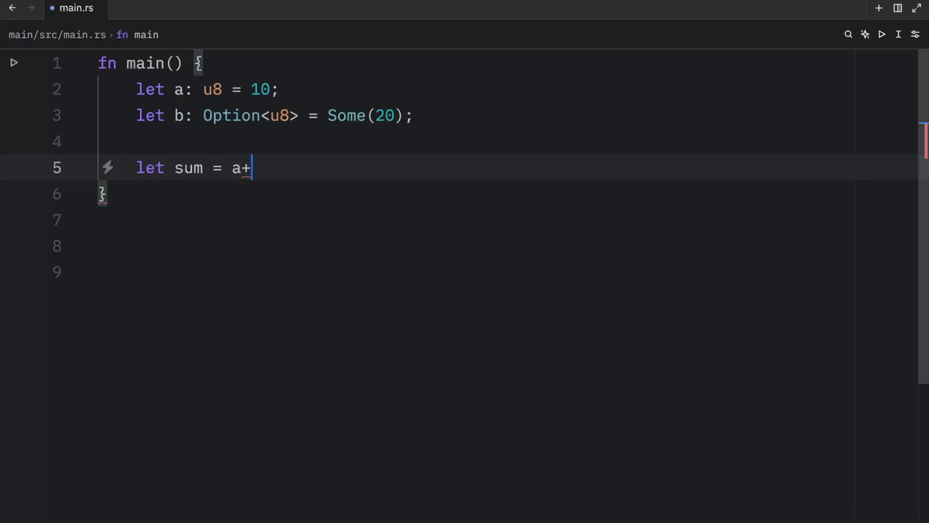
text(b;)
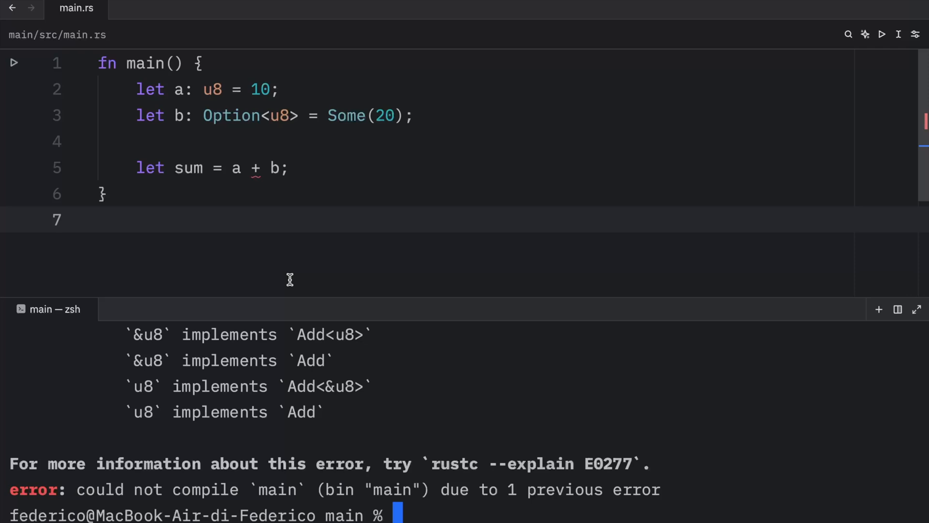
- Run cargo run in the terminal, getting error E0277 for adding u8 to Option<u8>
double_click(365, 116)
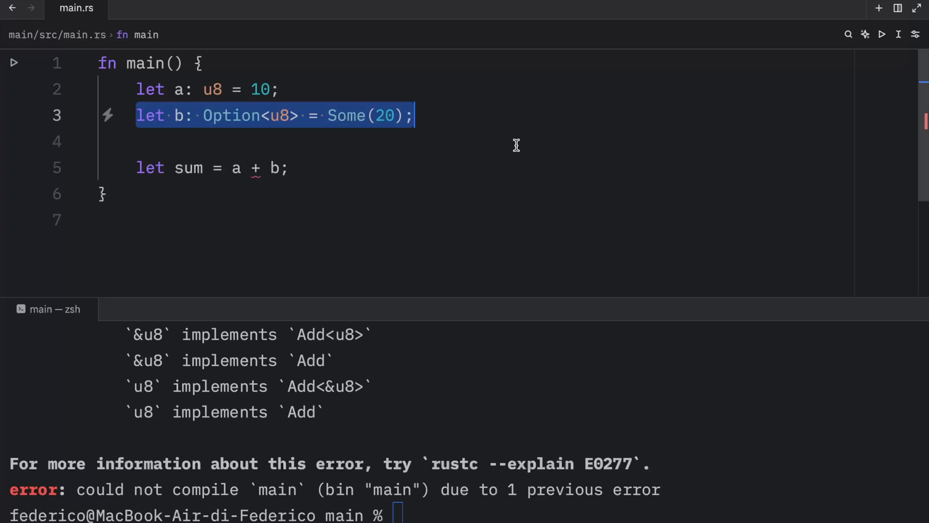
mouse_move(470, 123)
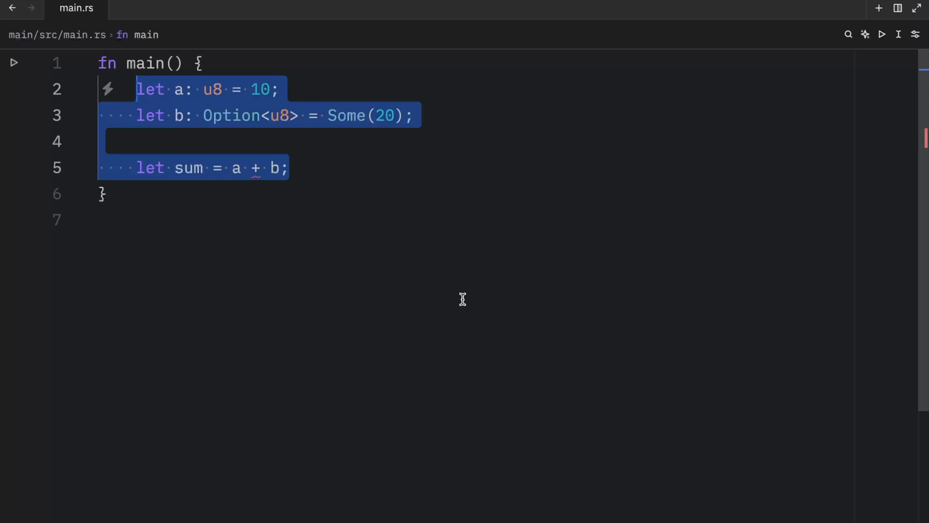
- Clear the a, b and sum lines from main and start a fresh let statement
text(let)
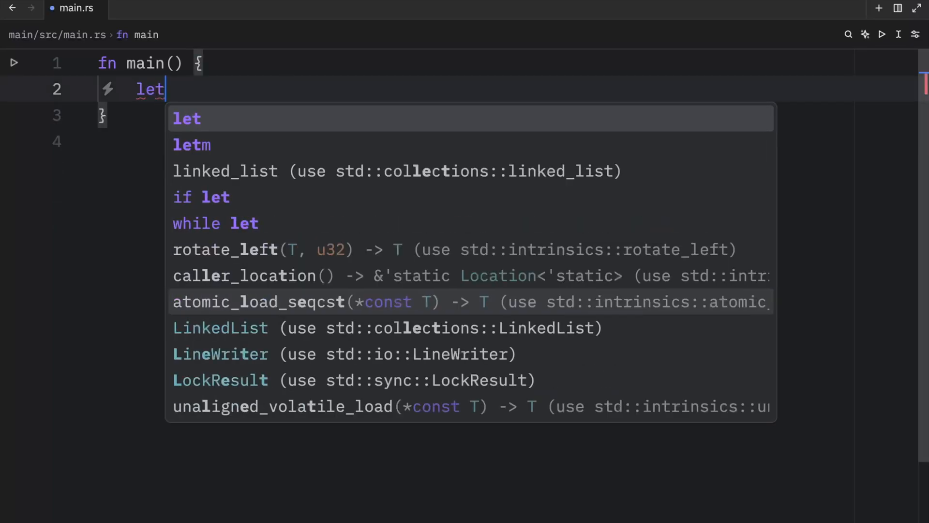
- Declare selected_user: Option<&str> = Some("Bob") on line 2 of main
text(select)
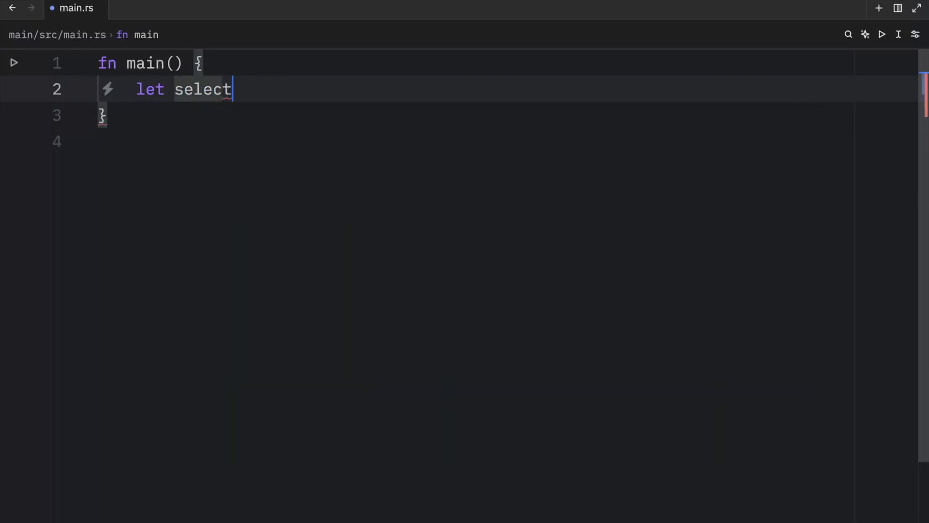
text(ed_user)
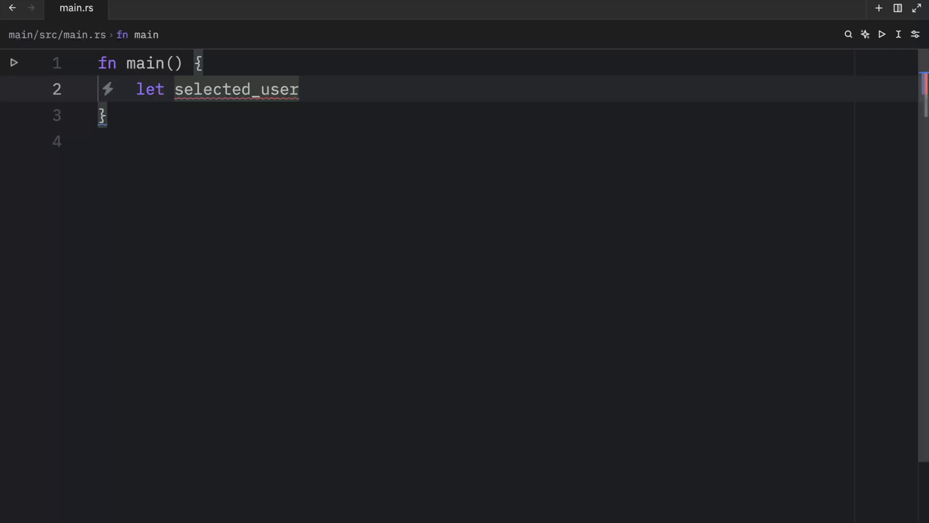
text(: Option<>)
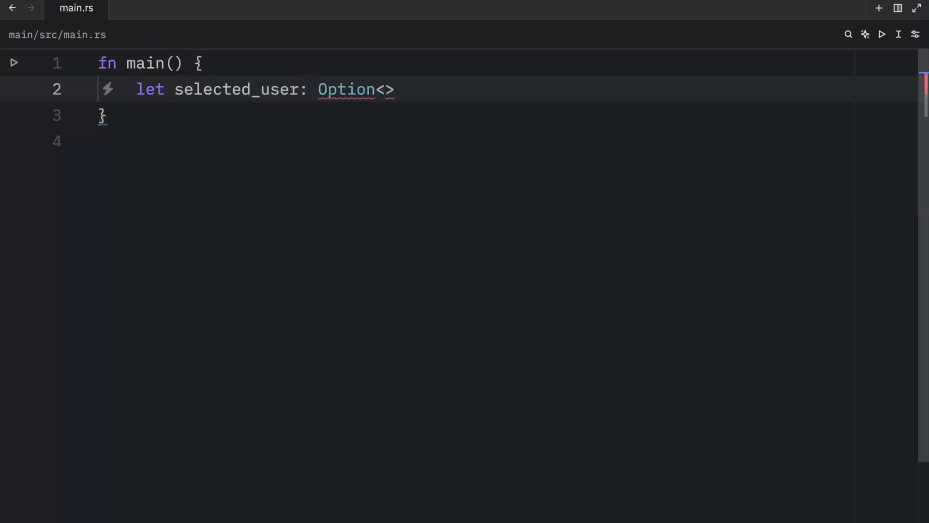
text(&str)
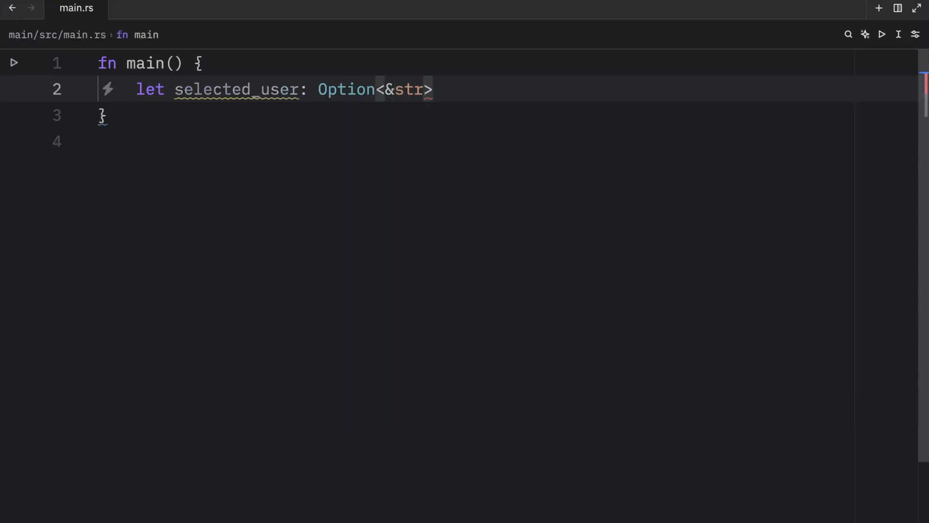
text(= Some(""))
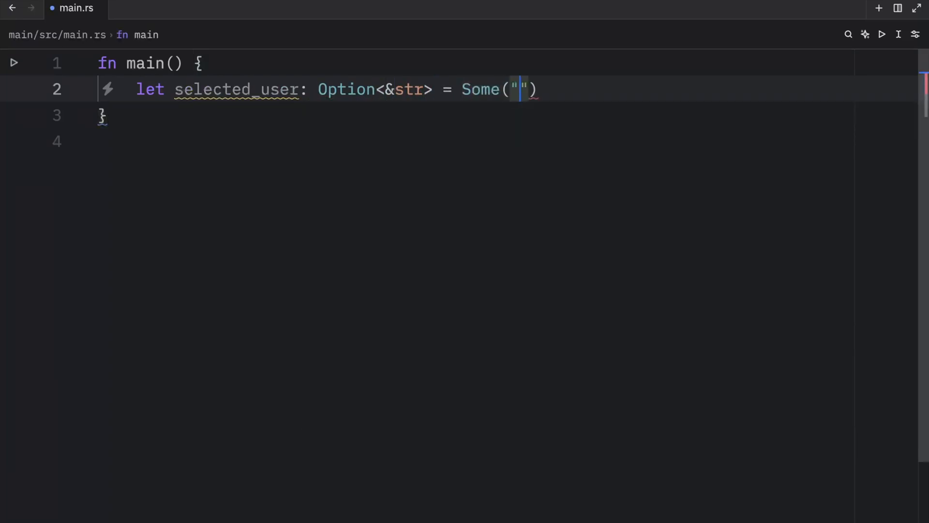
text(Bob)
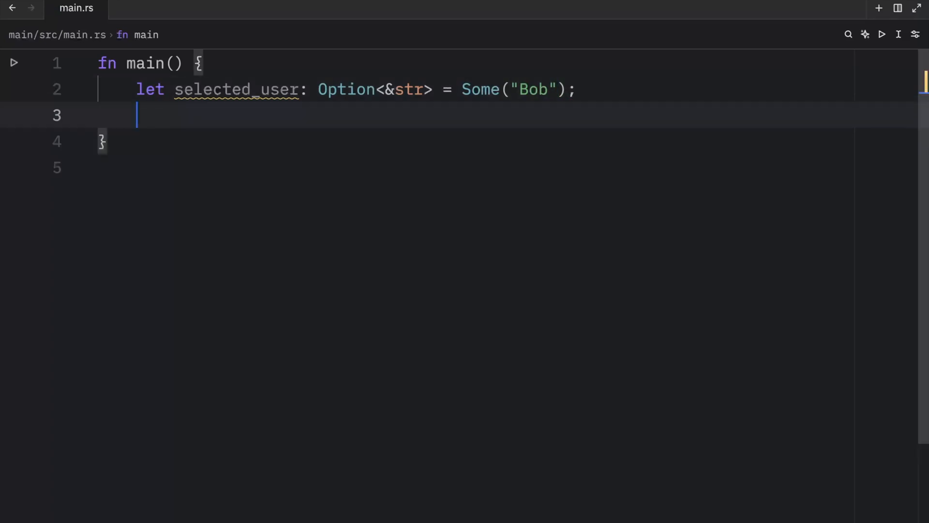
double_click(378, 89)
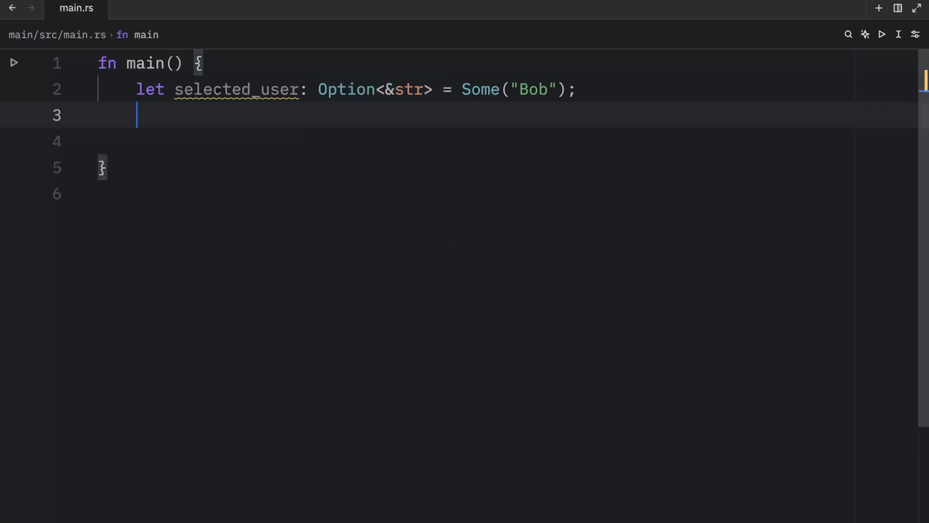
- Bind value = selected_user.unwrap_or("No user selected") and start dbg!(value)
text(let value)
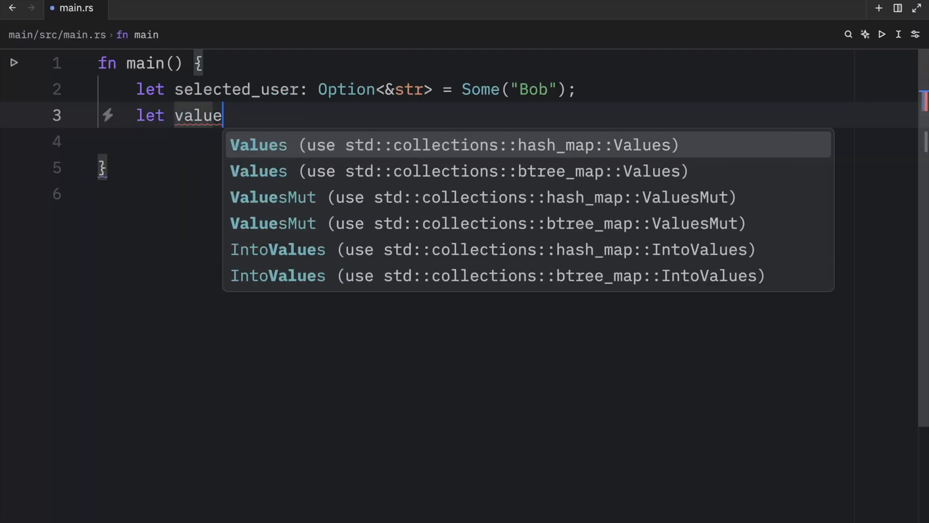
text(= s)
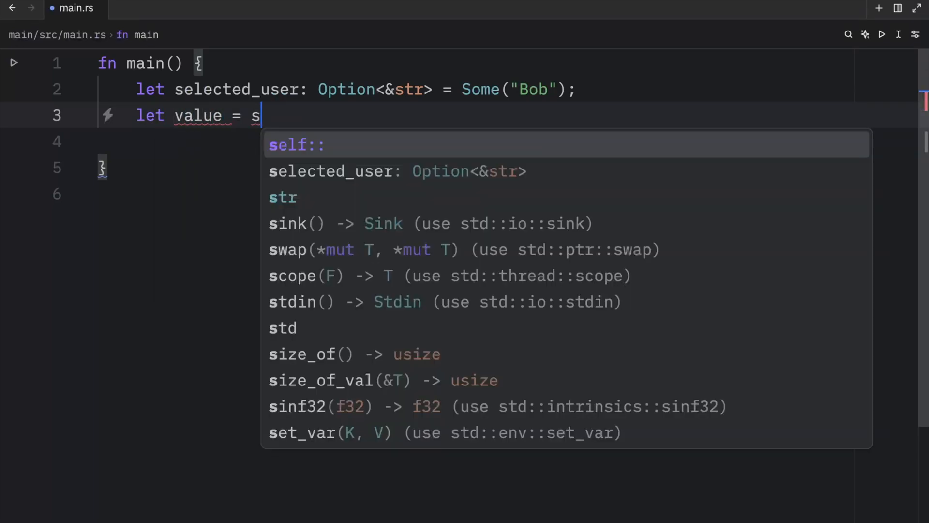
text(elected_user.unwrap_or(default)
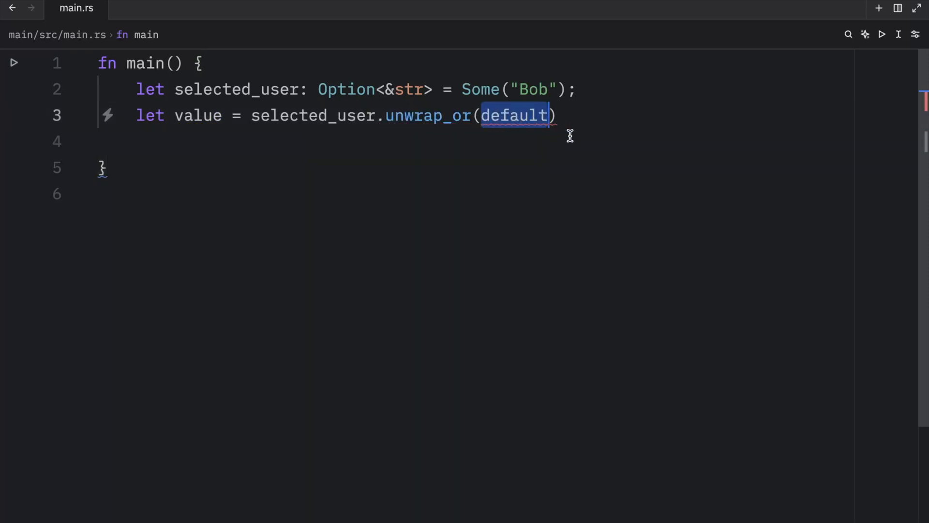
double_click(240, 90)
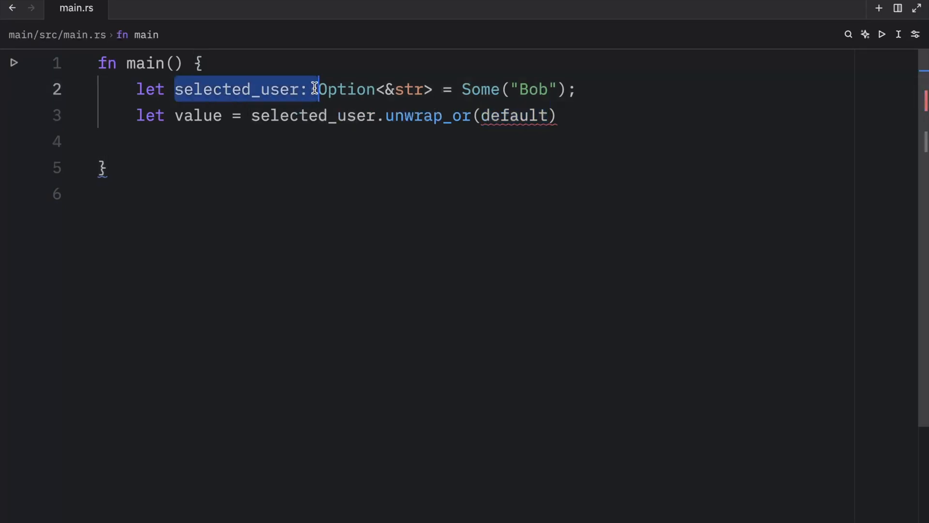
double_click(515, 115)
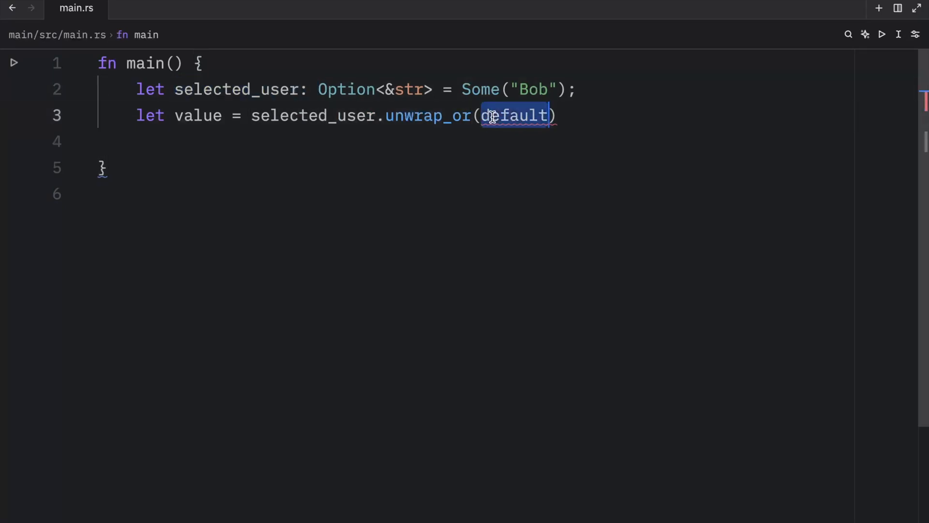
text("No ")
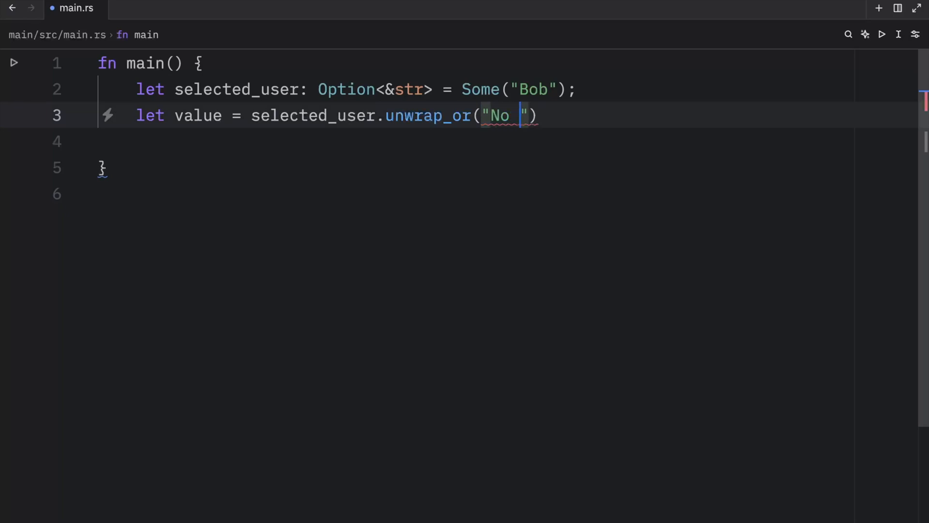
text(user selected)
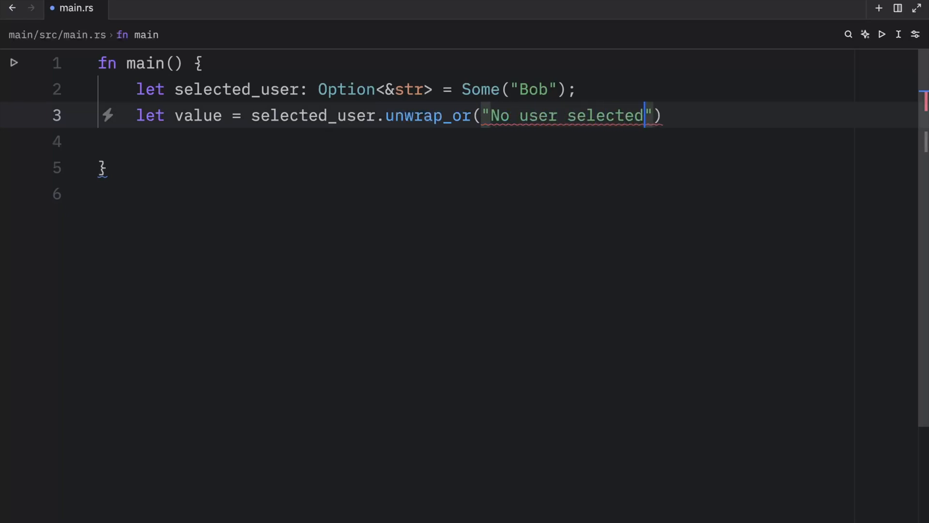
text(dbg!(value);)
text(cargo run)
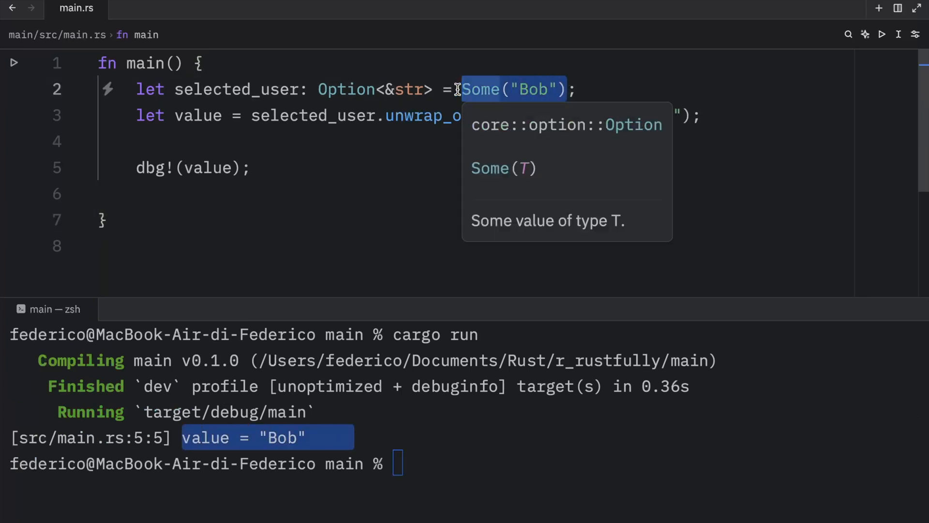
- Change selected_user to None so cargo run prints value = "No user selected..."
text(None)
click(464, 464)
text(cargo run)
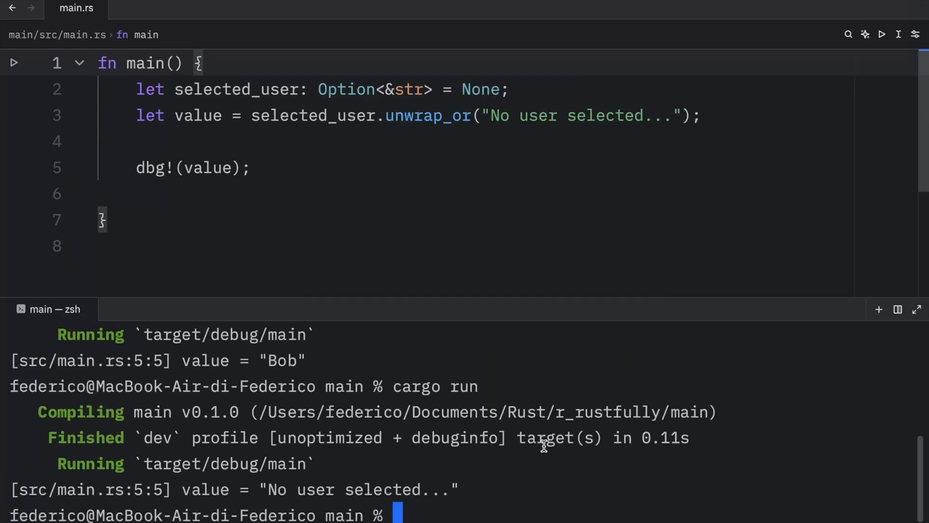
mouse_move(255, 489)
text(let selected_number)
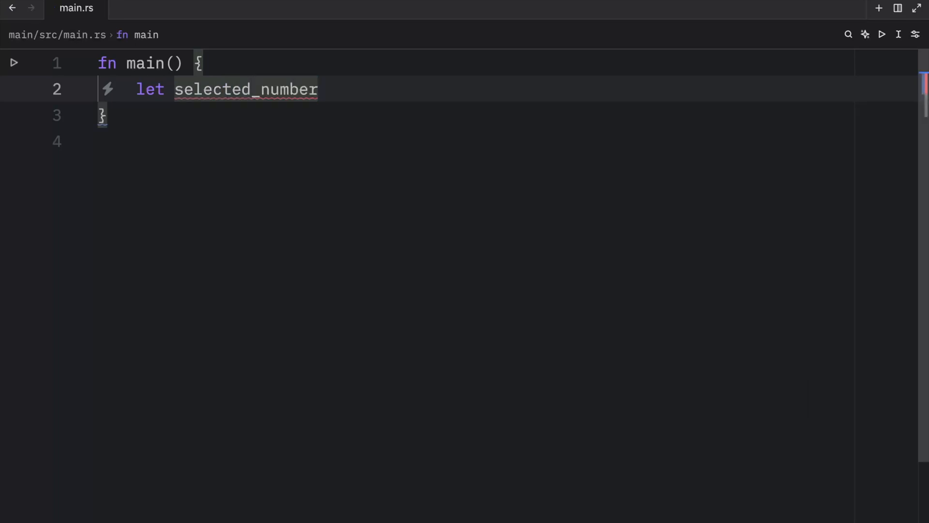
- Declare `let selected_number: Option<i32> = Some(10);` as the first line of main
text(: Option<>)
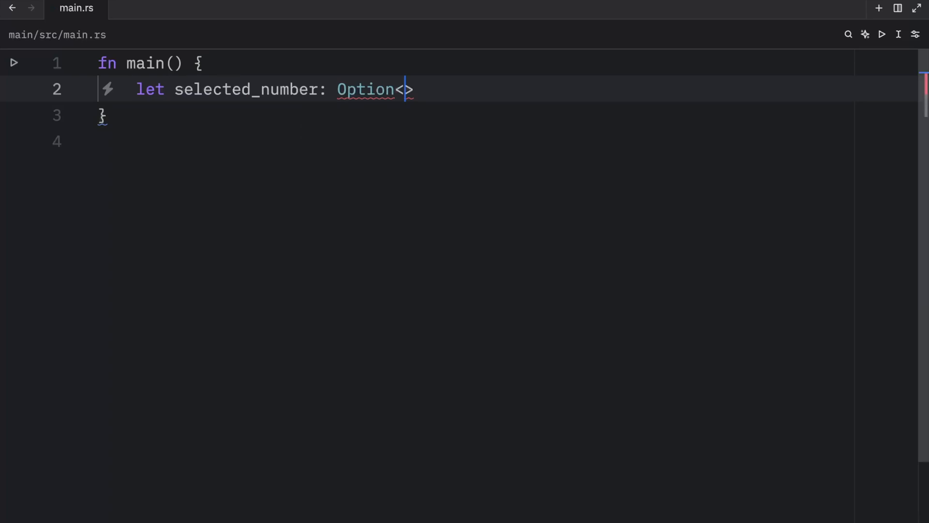
text(i32> =)
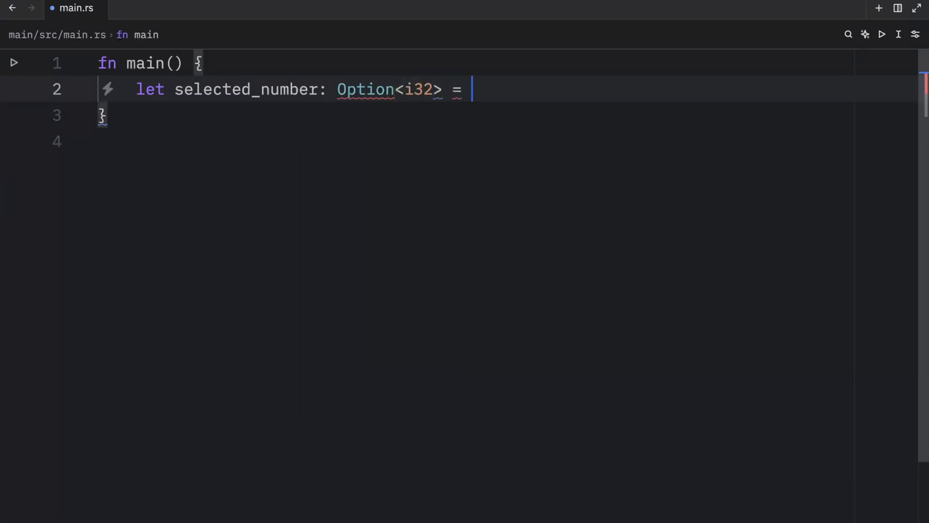
text(Some(10))
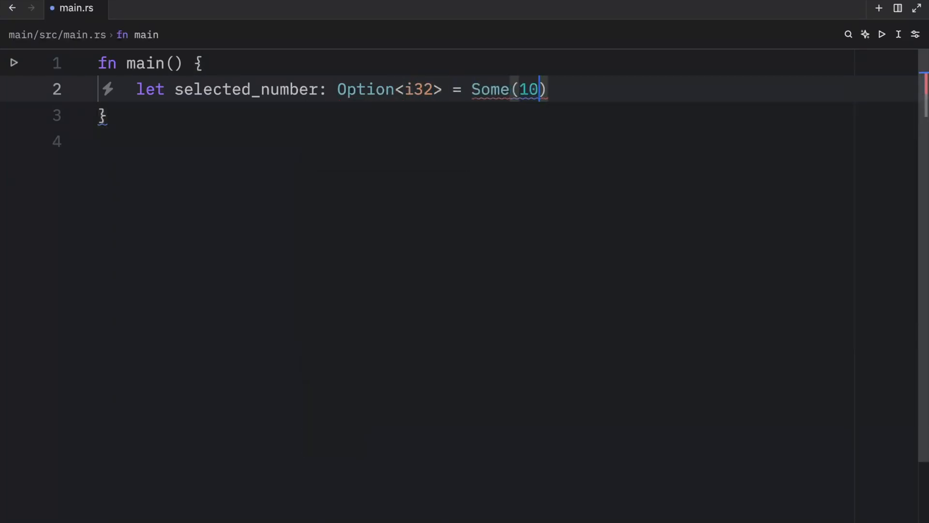
text(;)
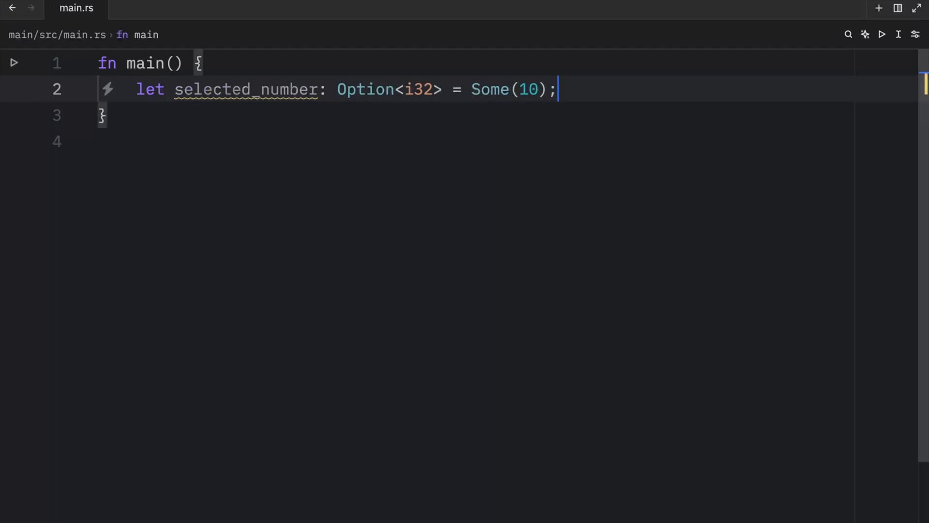
key(Enter)
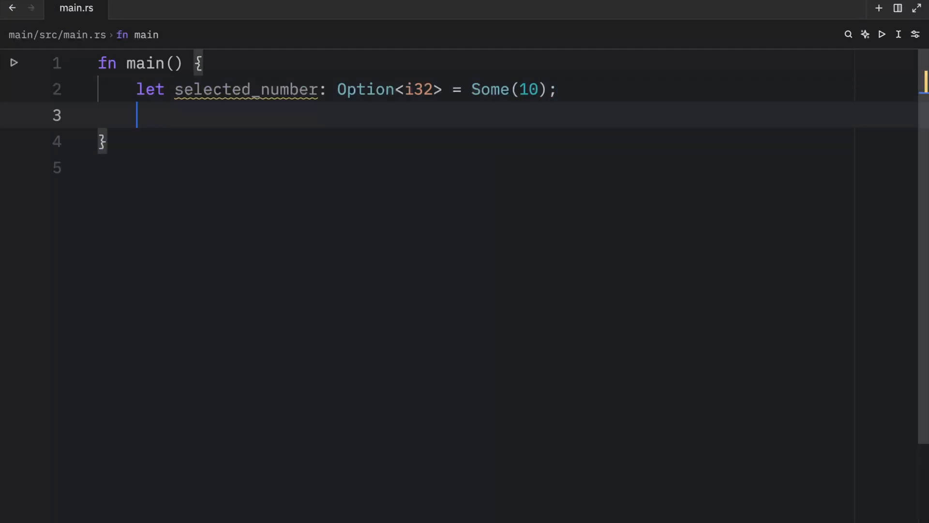
- Add `let value = selected_number.unwrap();` and begin `dbg!(value`
text(let value = s)
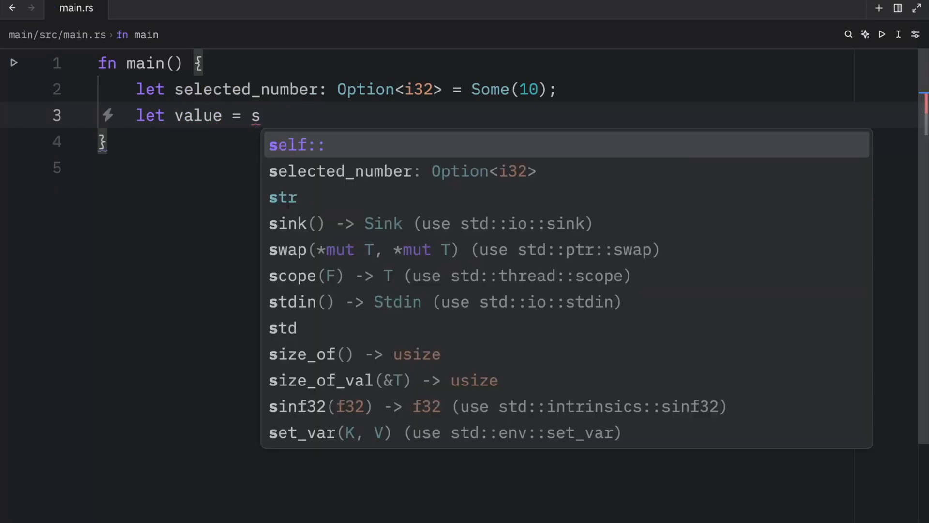
text(elected_number.unwrap();)
text(dbg!(b)
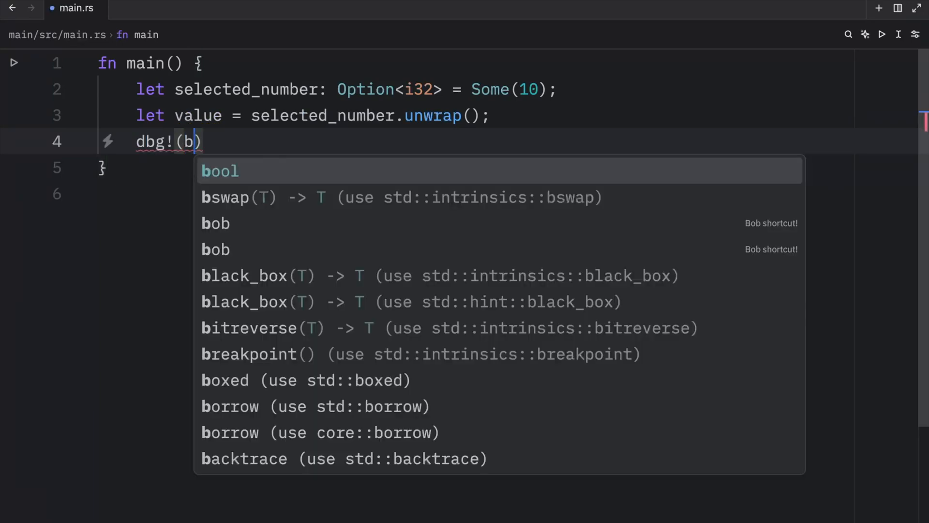
text(value)
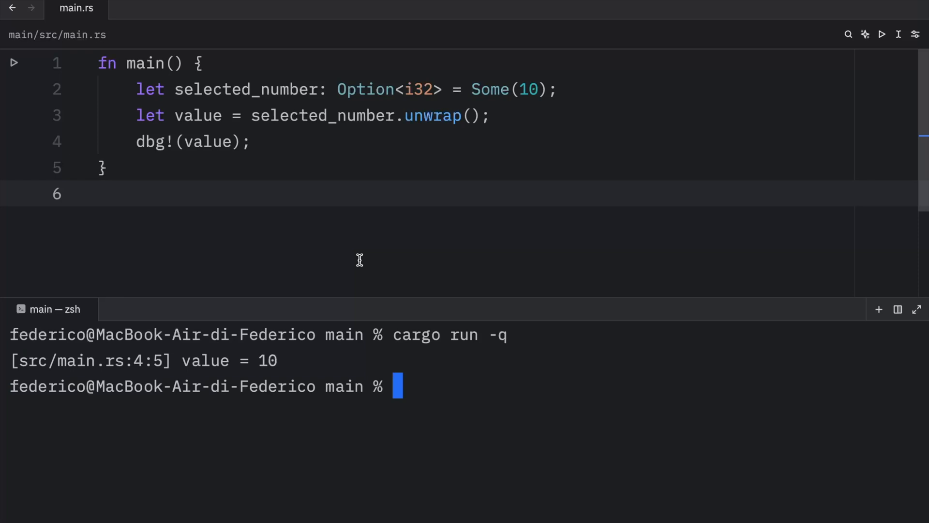
- Run the program to print value = 10, then empty main back to `fn main() {}`
double_click(432, 115)
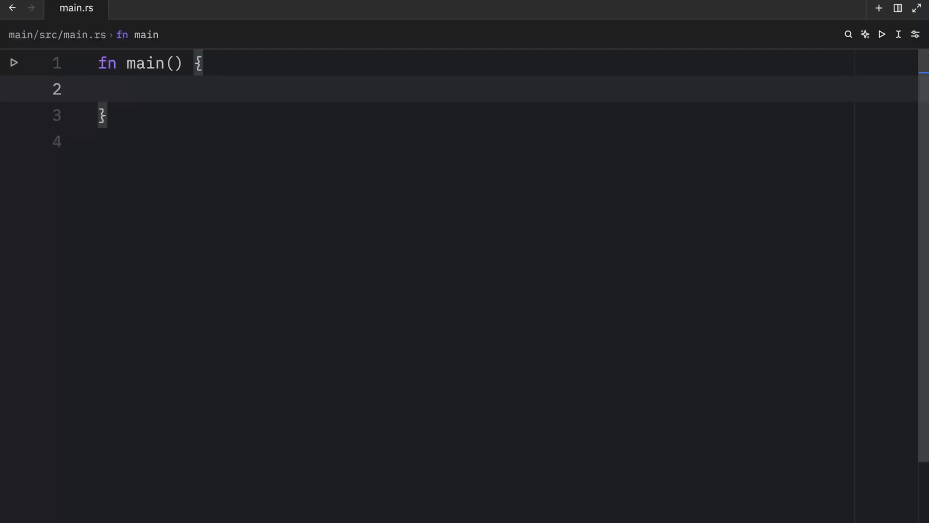
key(Backspace)
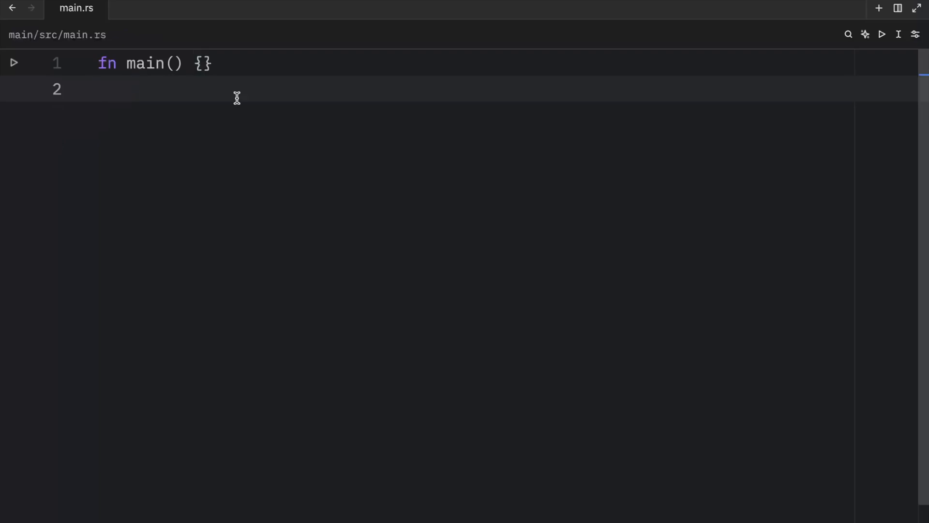